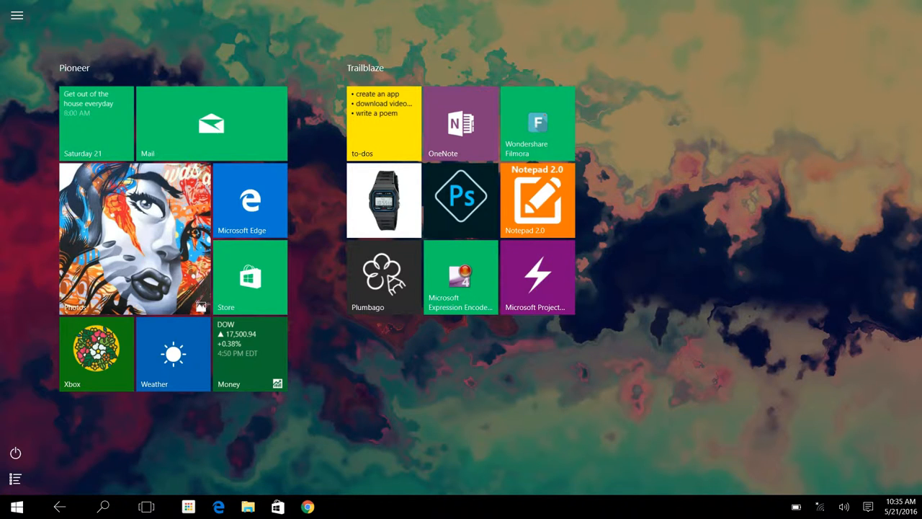
Bring up the Action Center panel with its quick actions over the tablet-mode Start screen.
{"action": "left_click", "coordinate": [884, 507]}
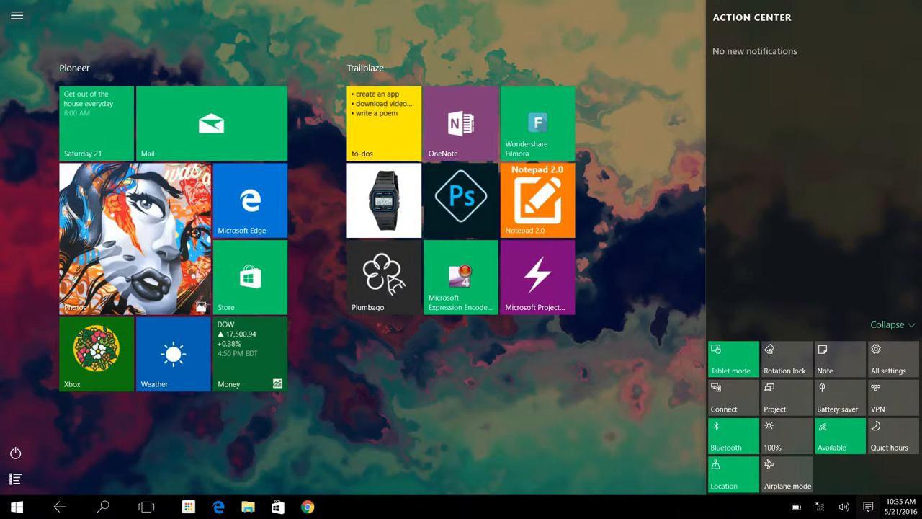
Switch off the Rotation lock quick action, then reopen Action Center once Start shows in portrait.
{"action": "left_click", "coordinate": [868, 503]}
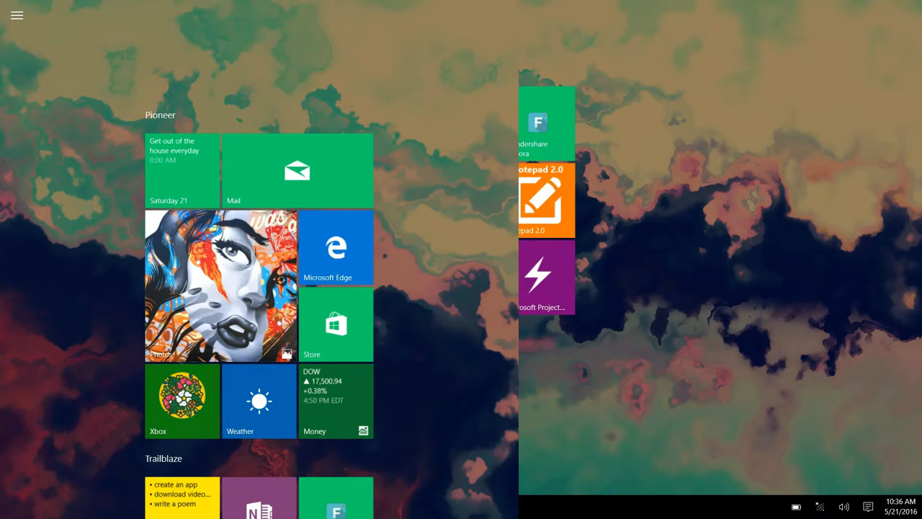
{"action": "left_click", "coordinate": [868, 504]}
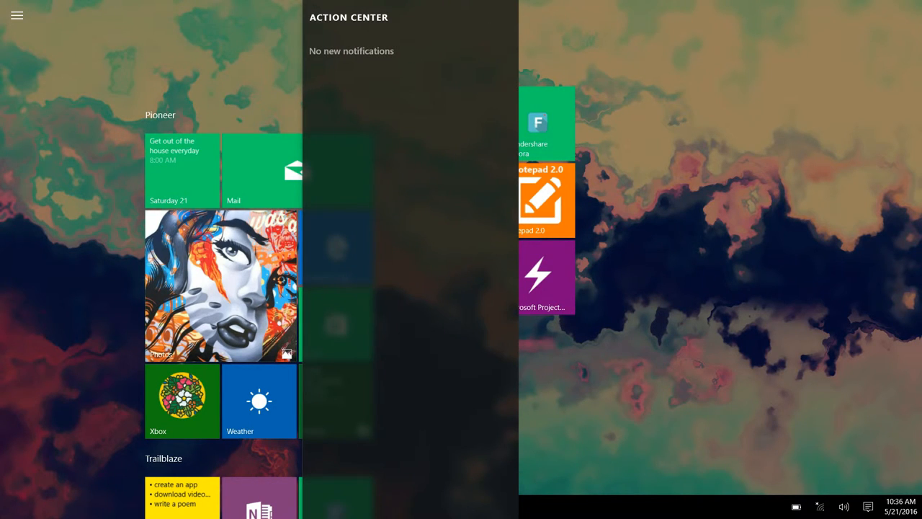